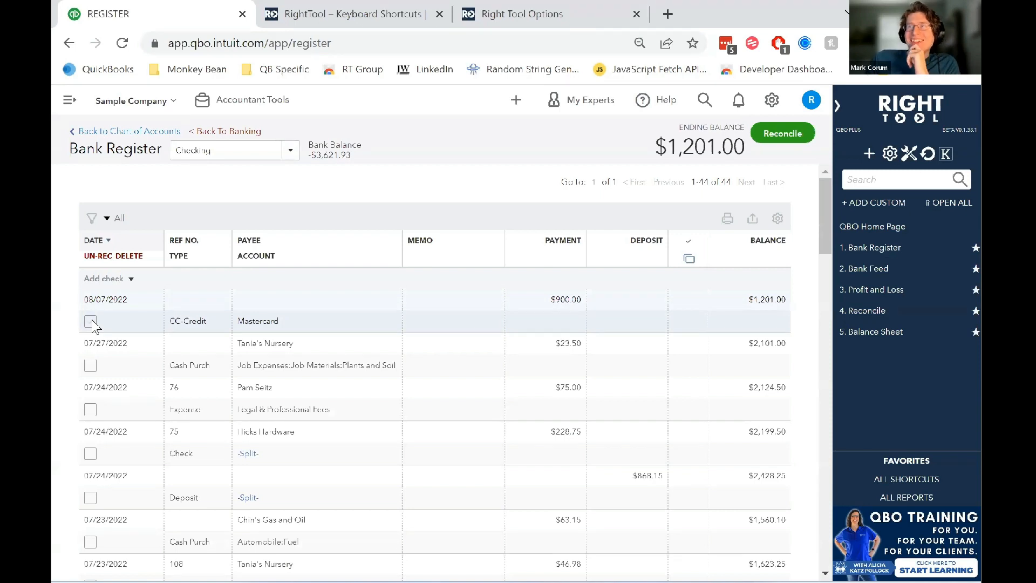
# Tick UN-REC DELETE for the 08/07 Mastercard credit and the 07/27 Tania's Nursery purchase.
pyautogui.click(89, 322)
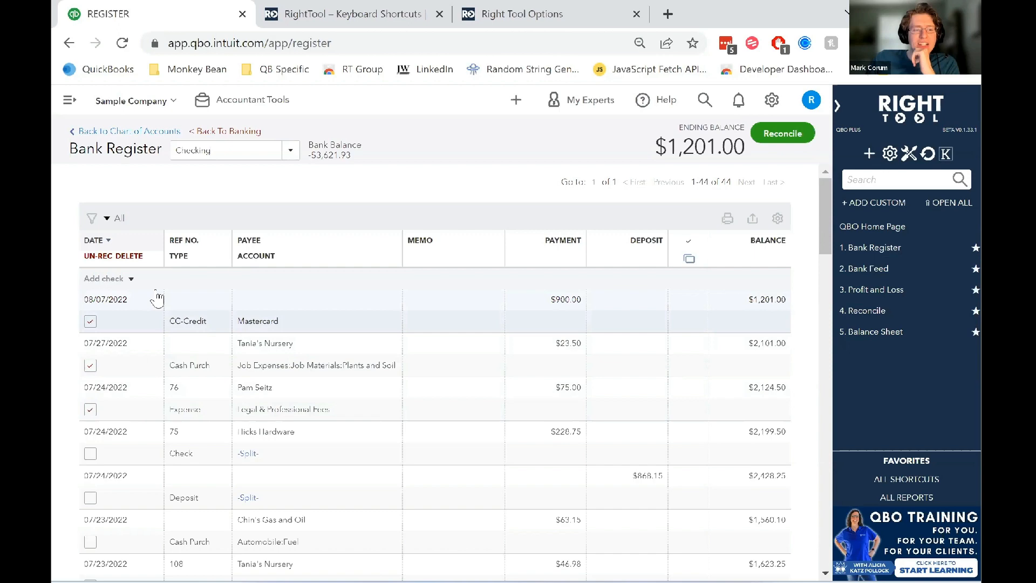
pyautogui.scroll(-3)
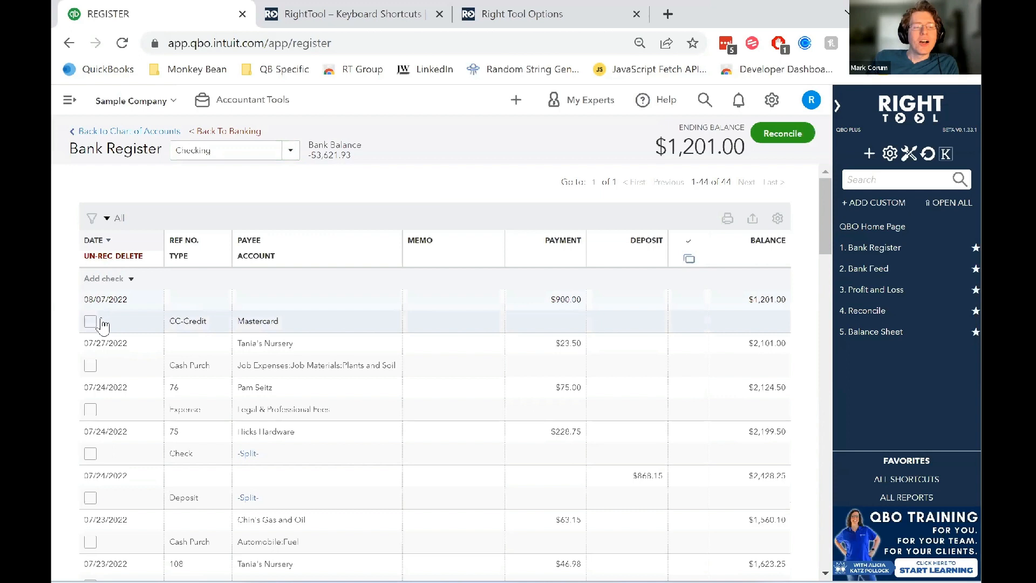
pyautogui.moveTo(117, 348)
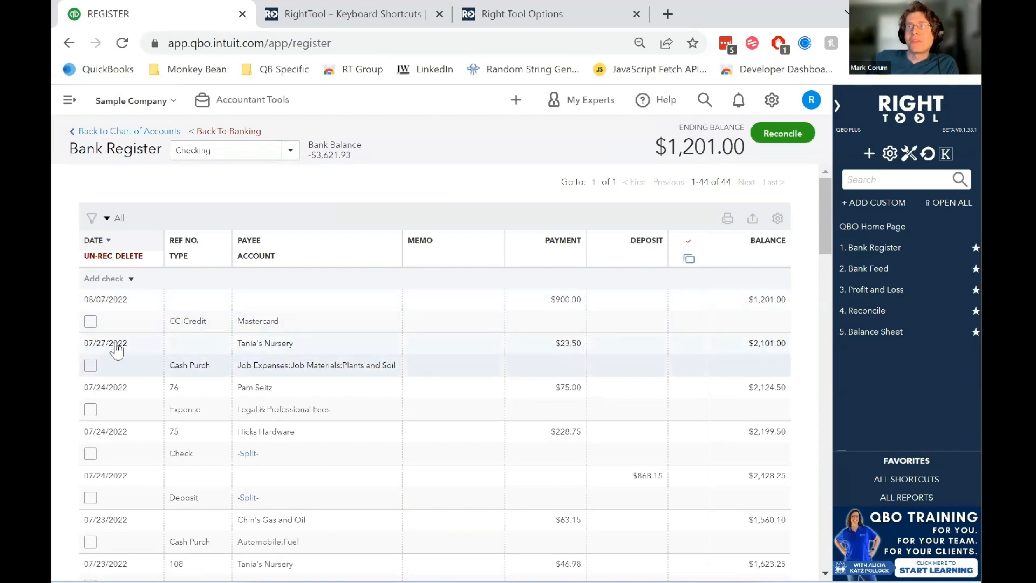
pyautogui.click(89, 321)
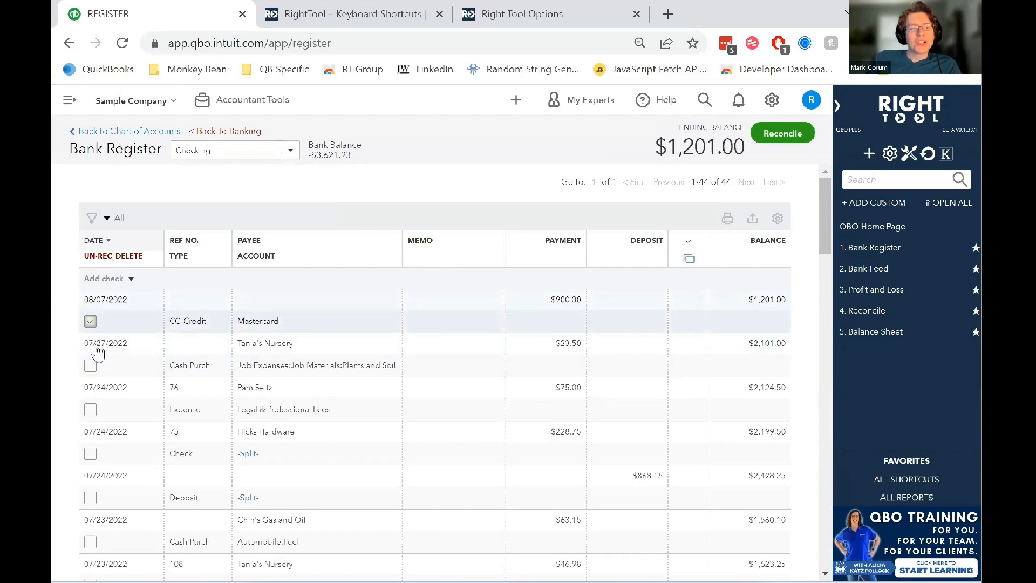
pyautogui.click(91, 365)
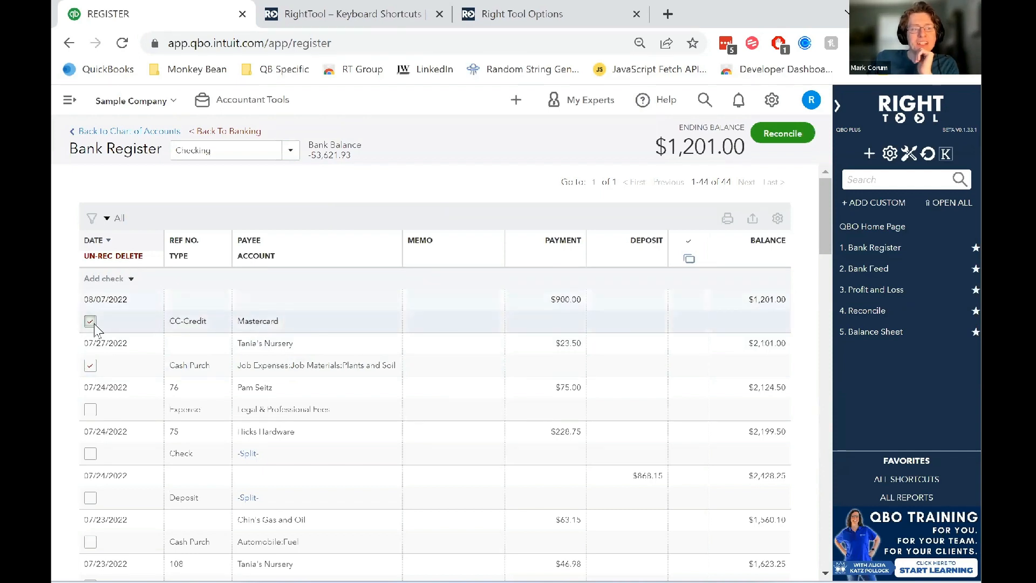
# Start the bulk delete of the 2 marked transactions totaling $923.50 via the header DELETE link.
pyautogui.click(114, 256)
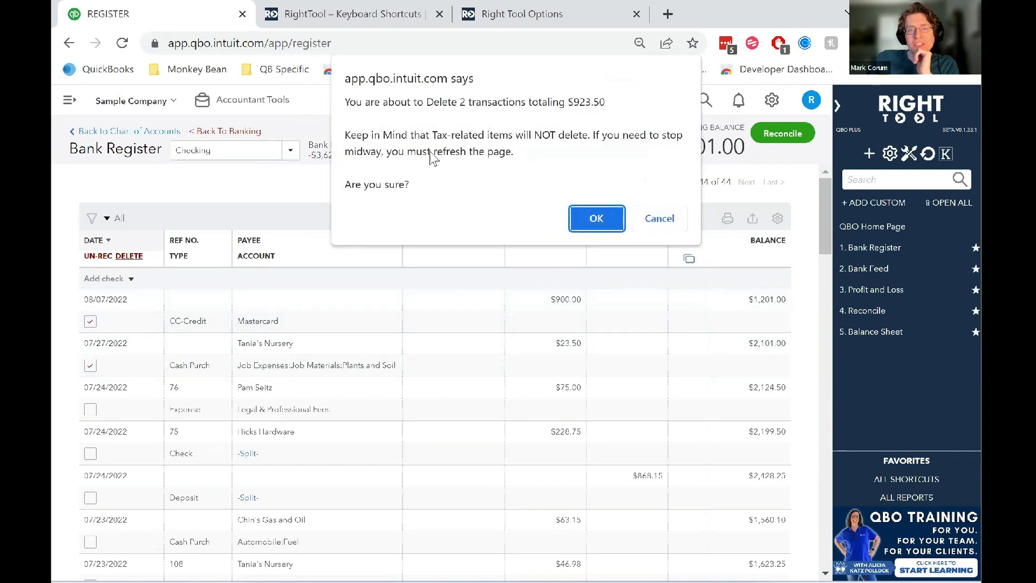
pyautogui.moveTo(352, 122)
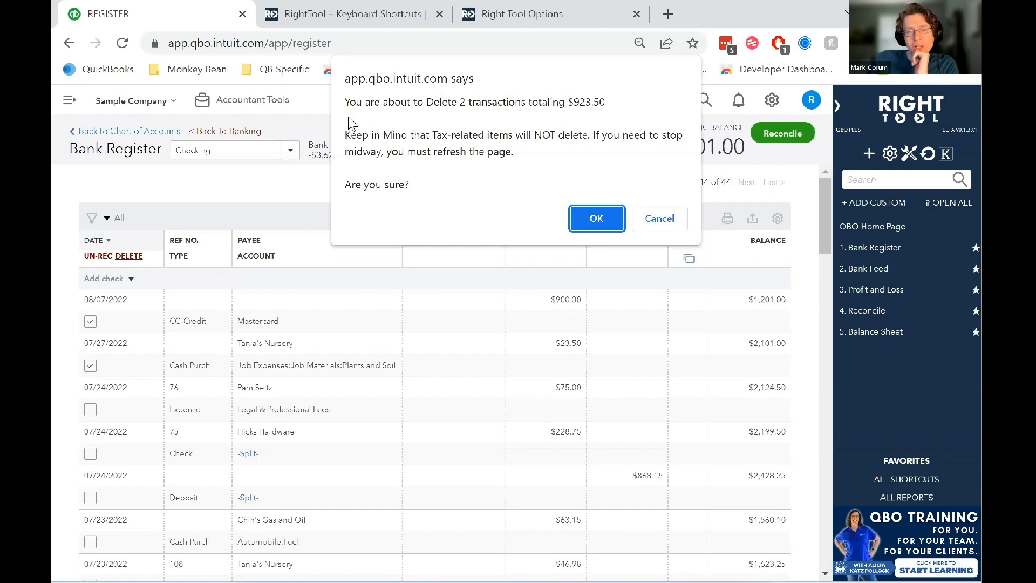
pyautogui.moveTo(467, 117)
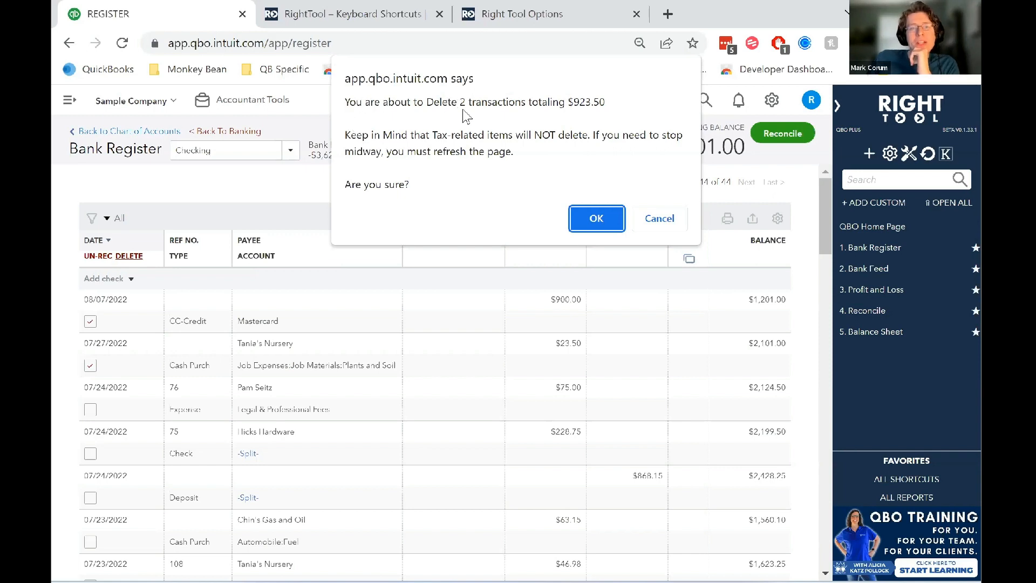
pyautogui.moveTo(506, 129)
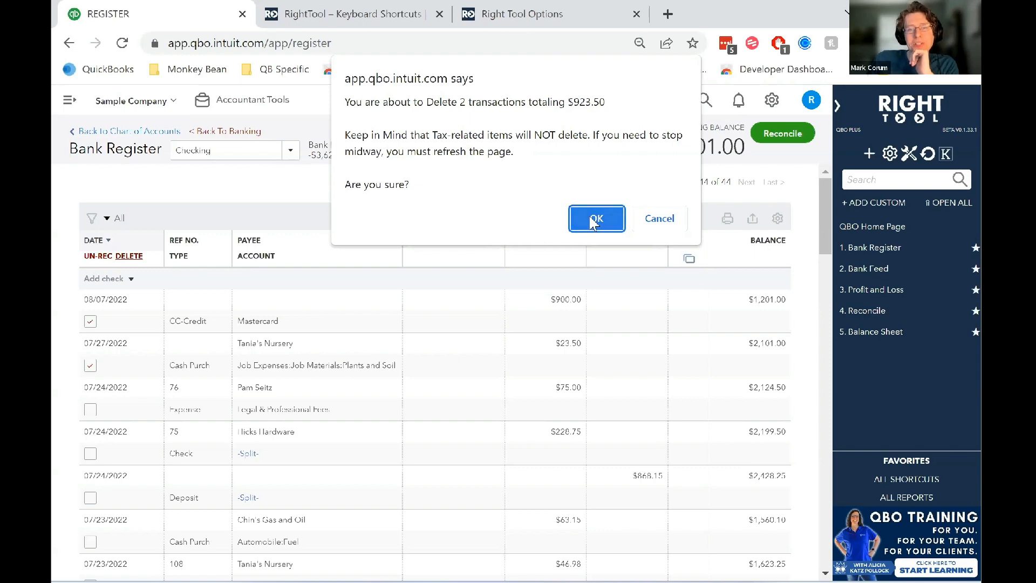
# Confirm both prompts so the two transactions are removed and the balance reads $2,124.50.
pyautogui.click(596, 218)
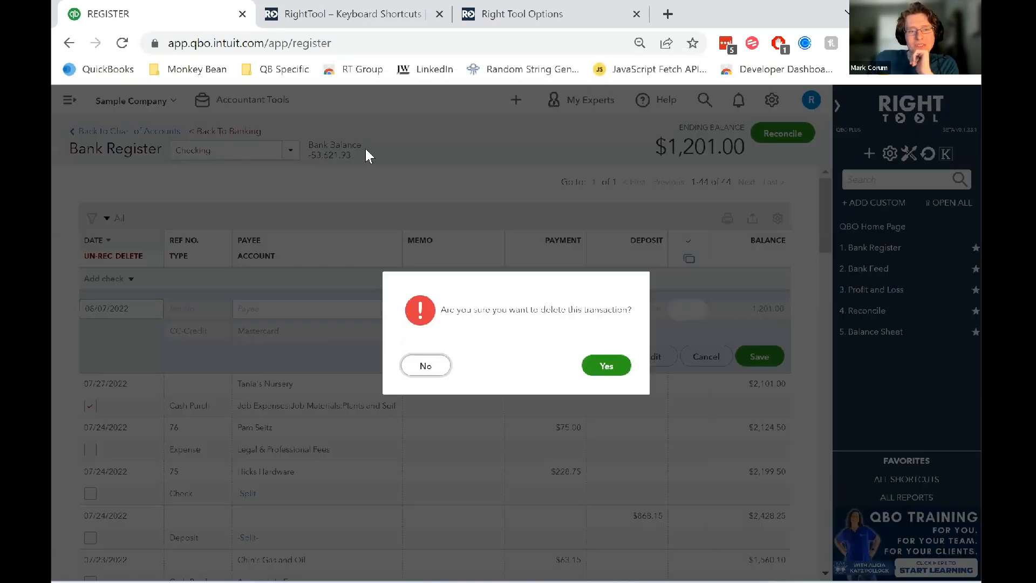
pyautogui.click(607, 365)
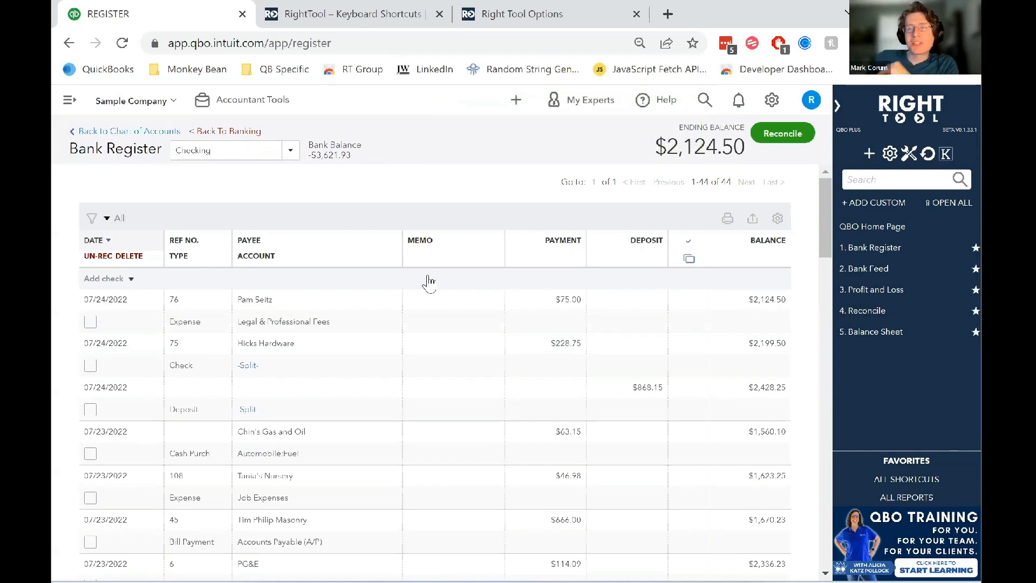
pyautogui.moveTo(423, 251)
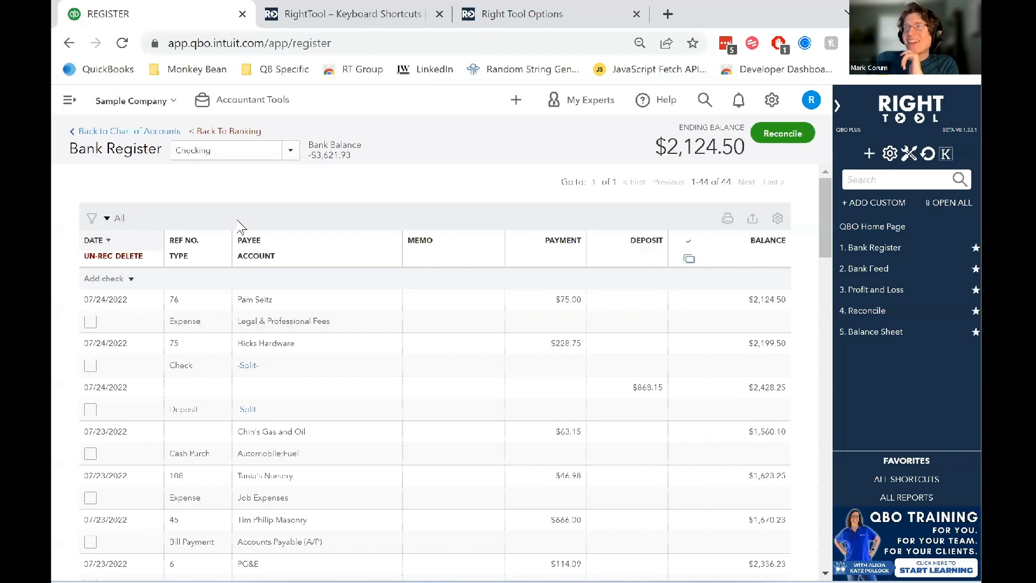
pyautogui.moveTo(334, 242)
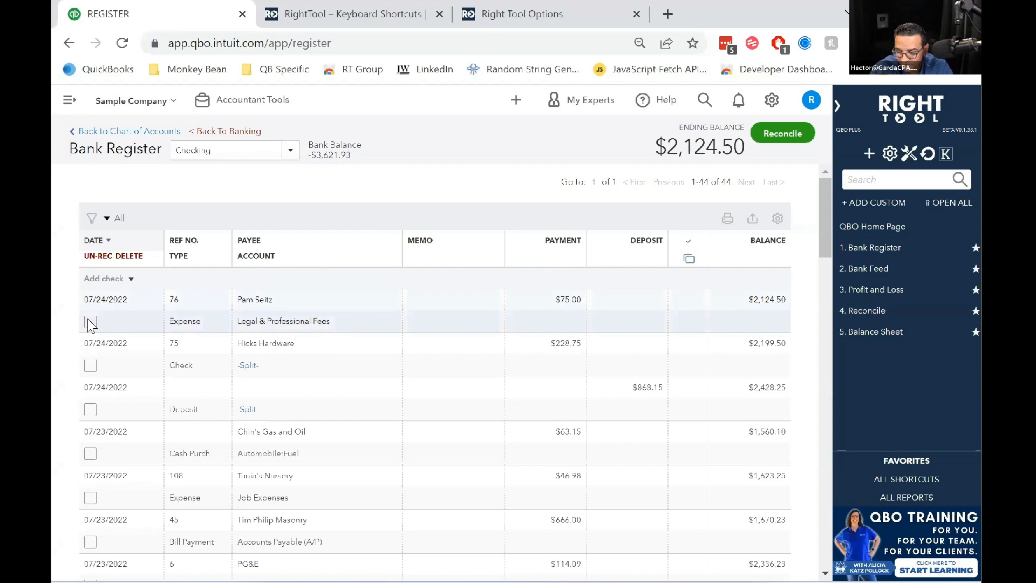
# Tick the next eleven transactions starting with the 07/24 expense and request their deletion ($2,627.61).
pyautogui.click(91, 322)
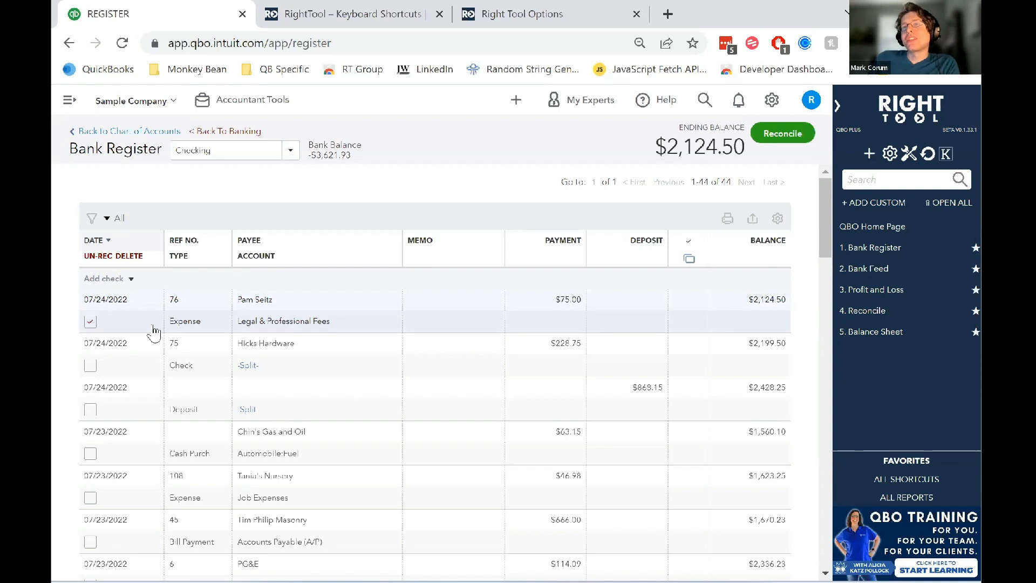
pyautogui.moveTo(152, 315)
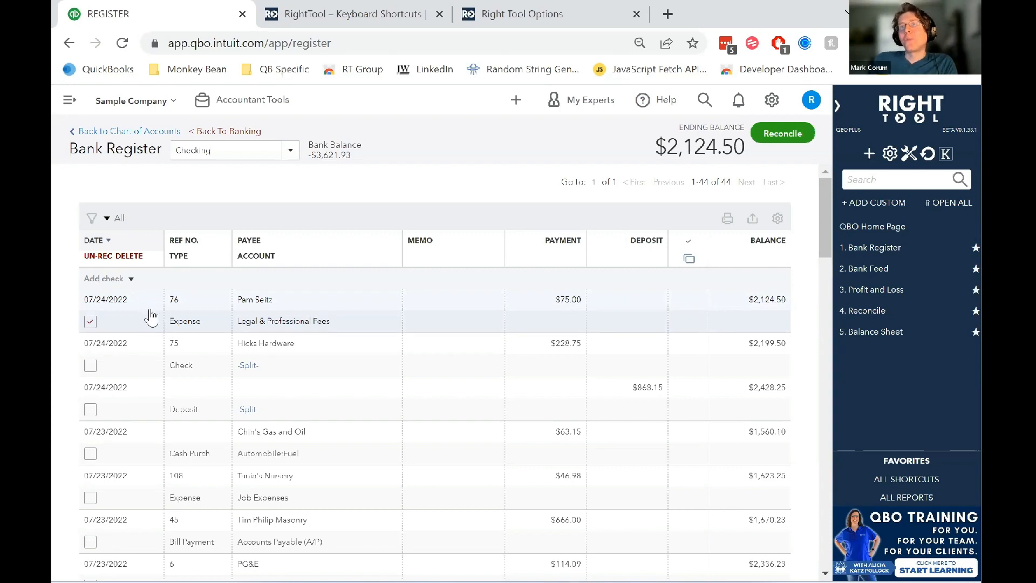
pyautogui.moveTo(151, 305)
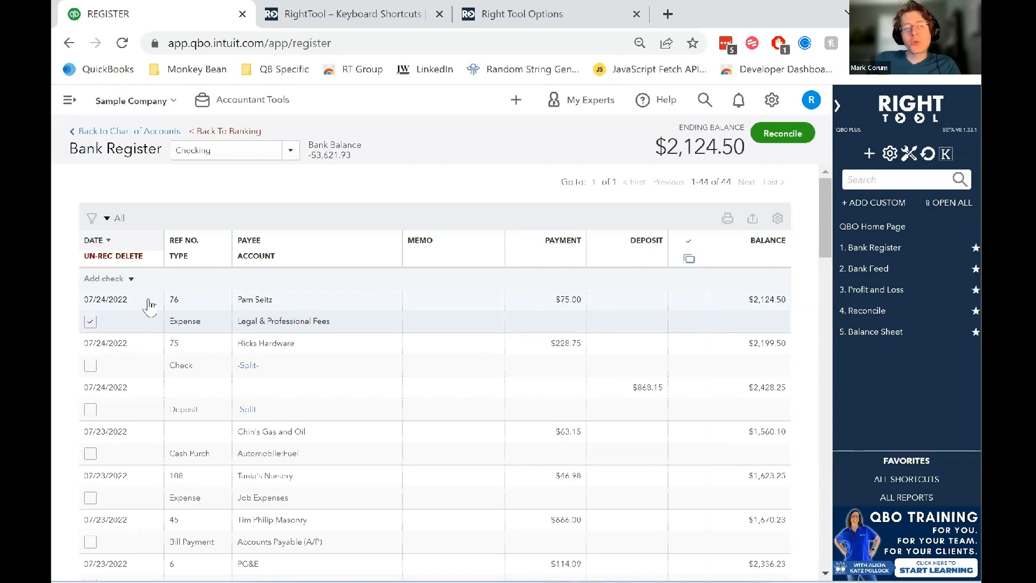
pyautogui.scroll(-3)
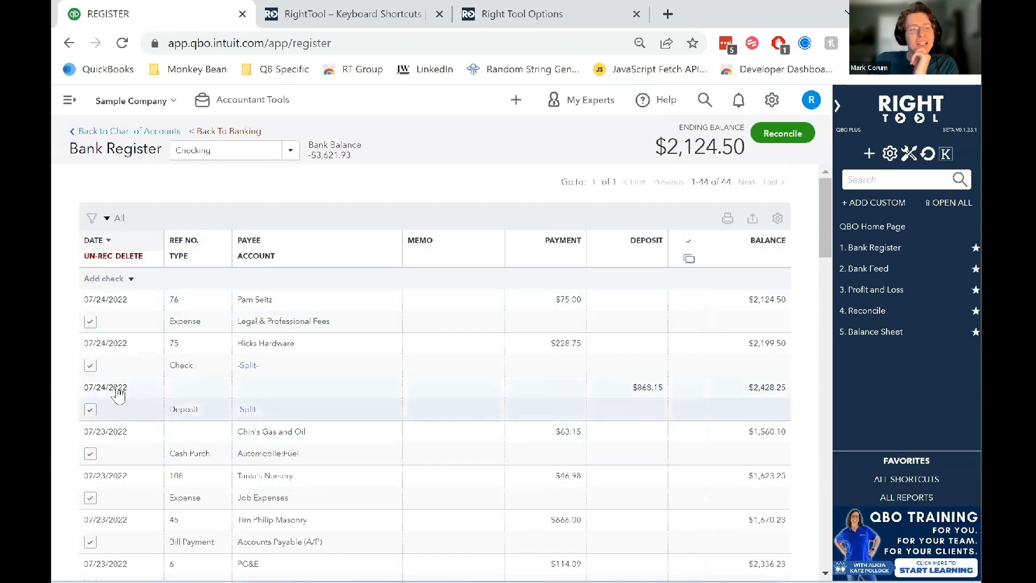
pyautogui.scroll(-3)
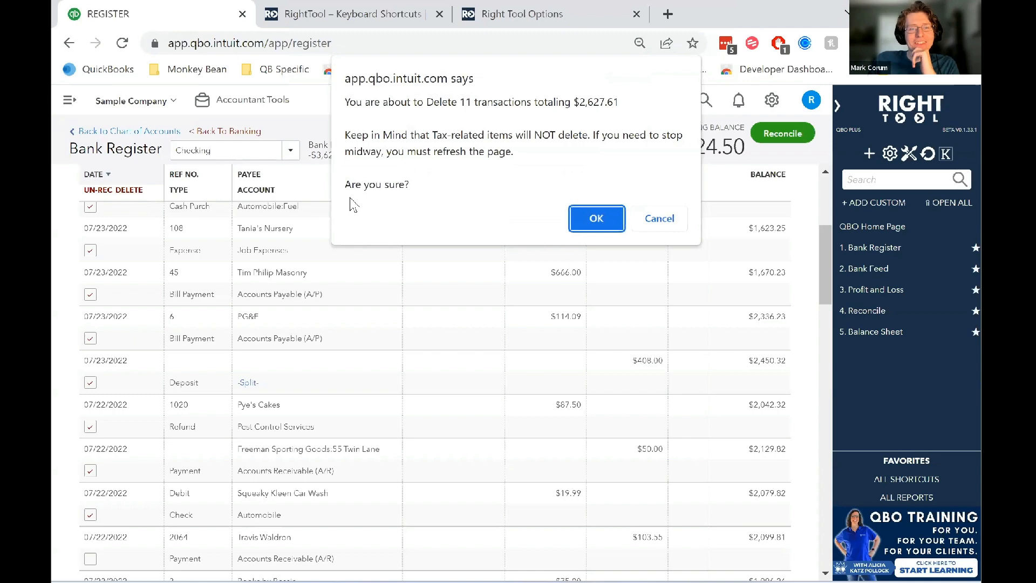
# Confirm every delete prompt so all eleven transactions are removed, leaving a $2,099.81 balance.
pyautogui.click(596, 218)
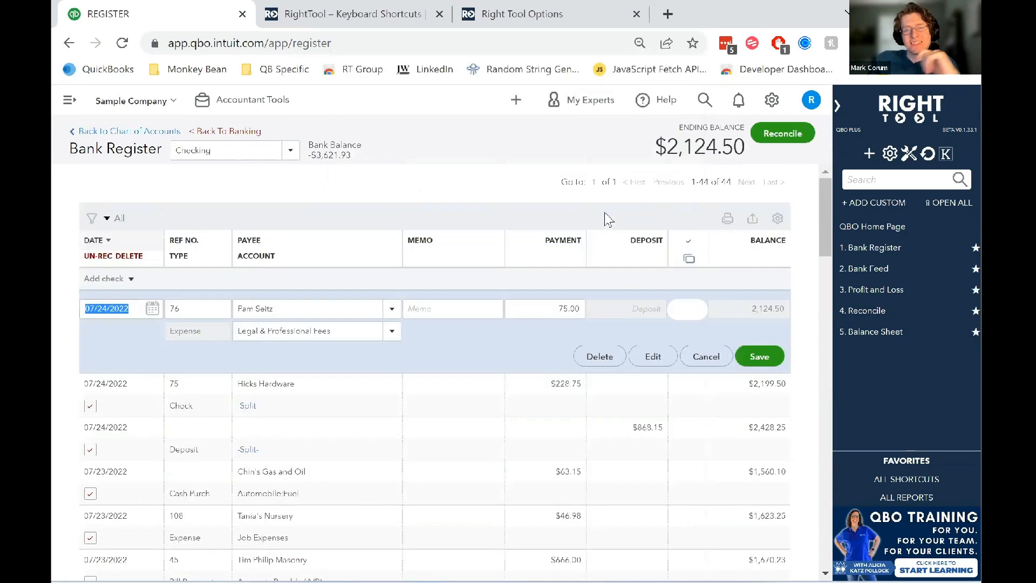
pyautogui.click(600, 356)
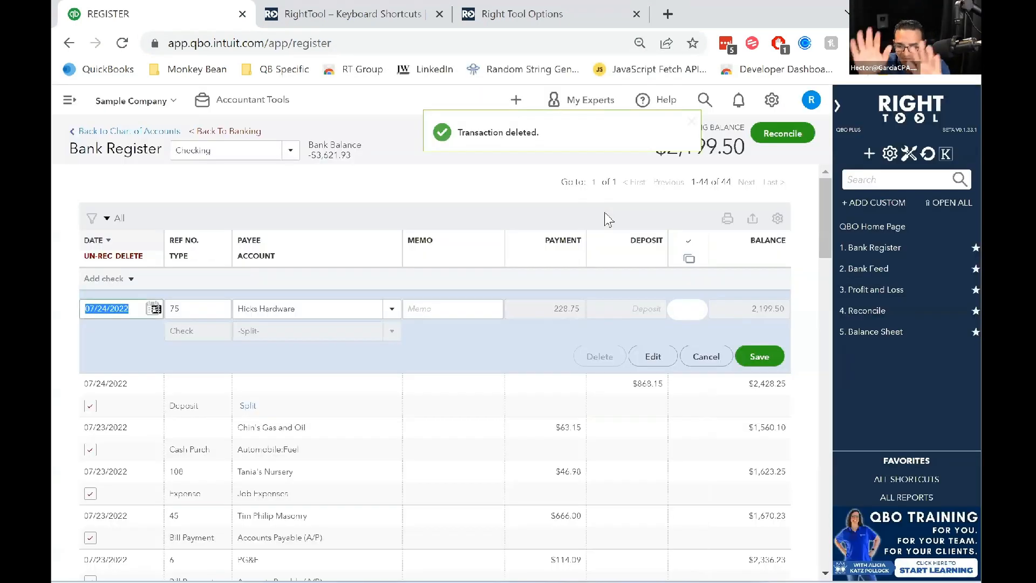
pyautogui.click(600, 357)
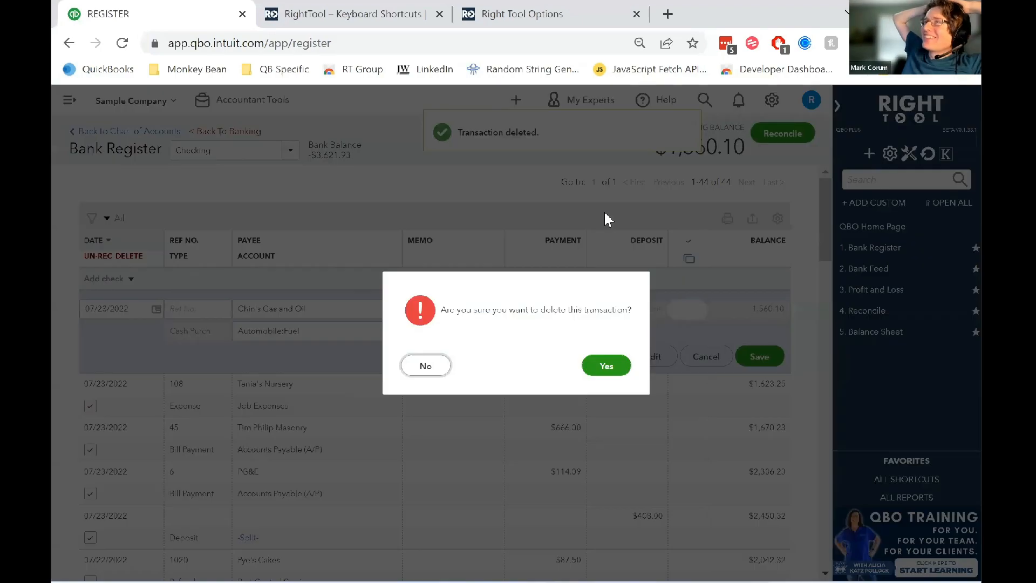
pyautogui.click(607, 365)
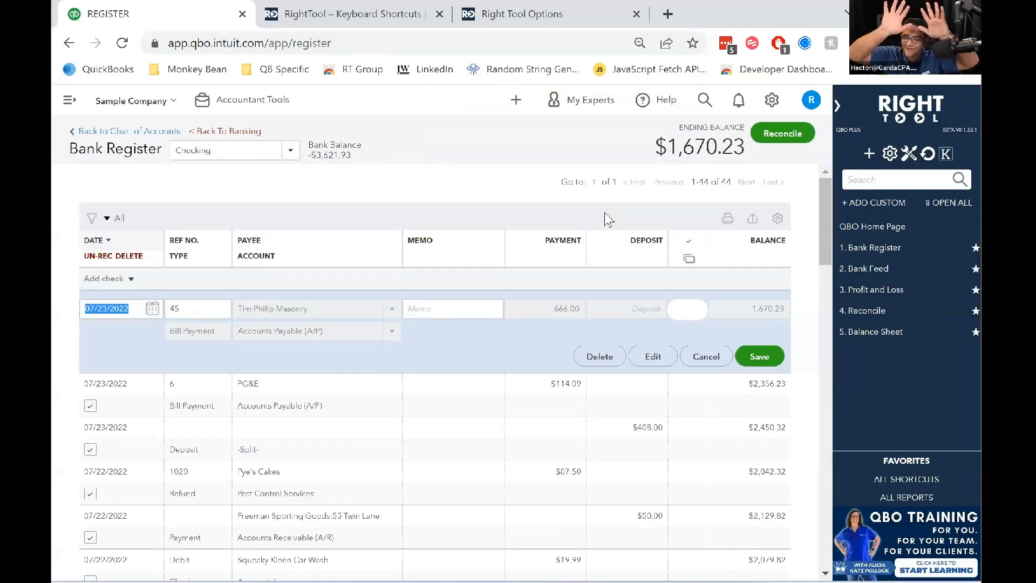
pyautogui.click(600, 356)
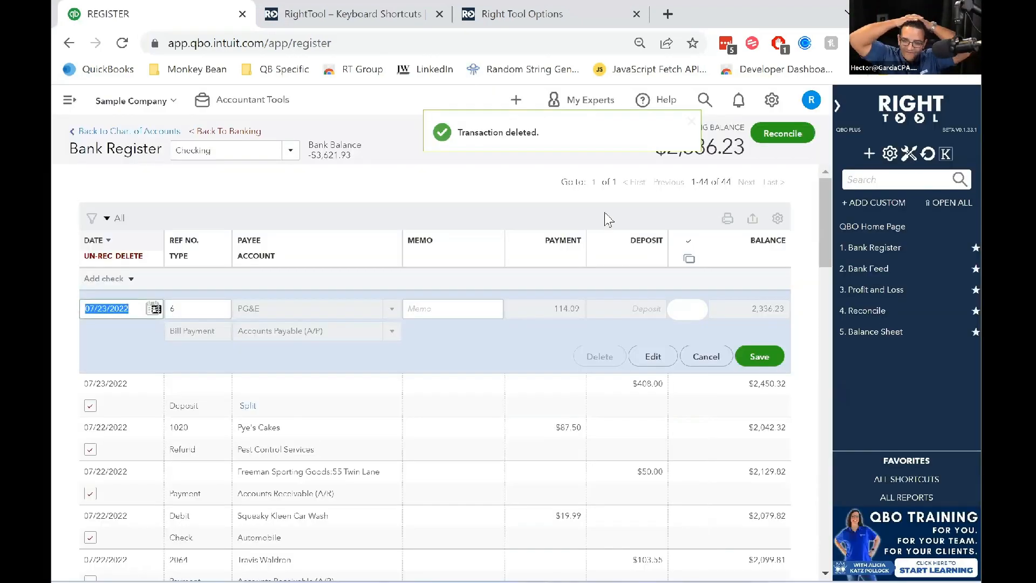
pyautogui.click(600, 357)
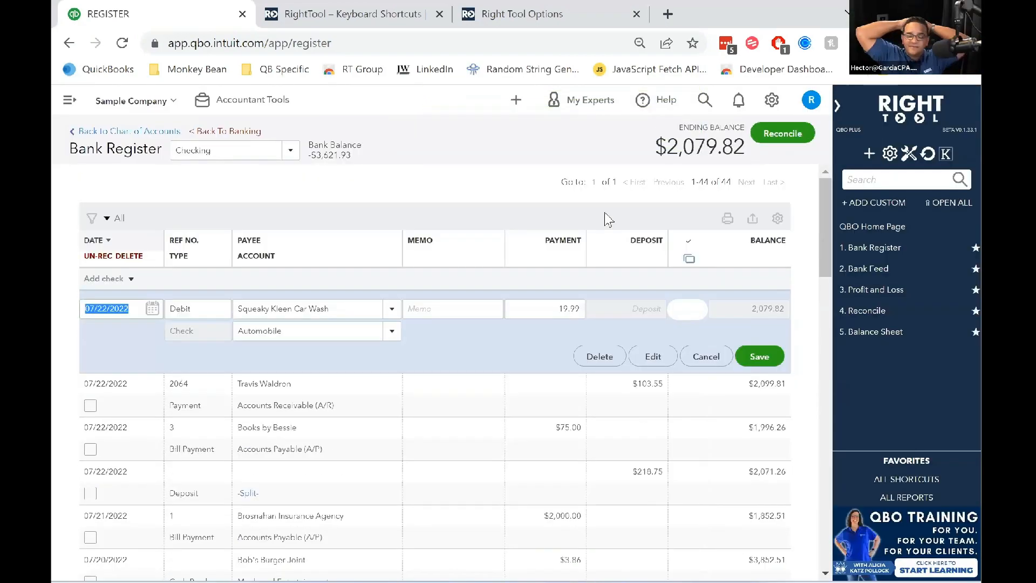
pyautogui.click(600, 356)
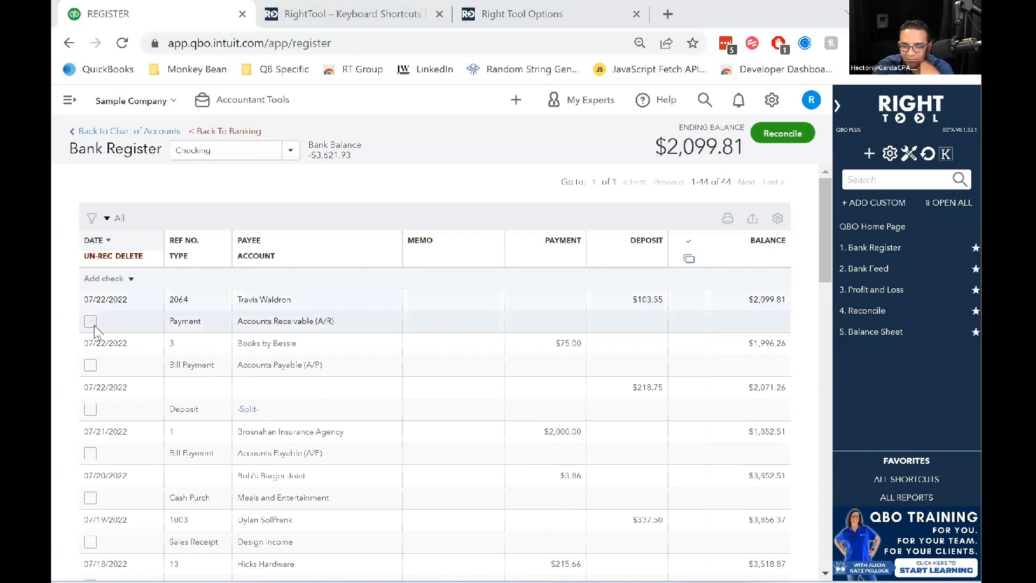
# Tick the next twelve transactions and request their bulk deletion totaling $4,803.54.
pyautogui.scroll(-3)
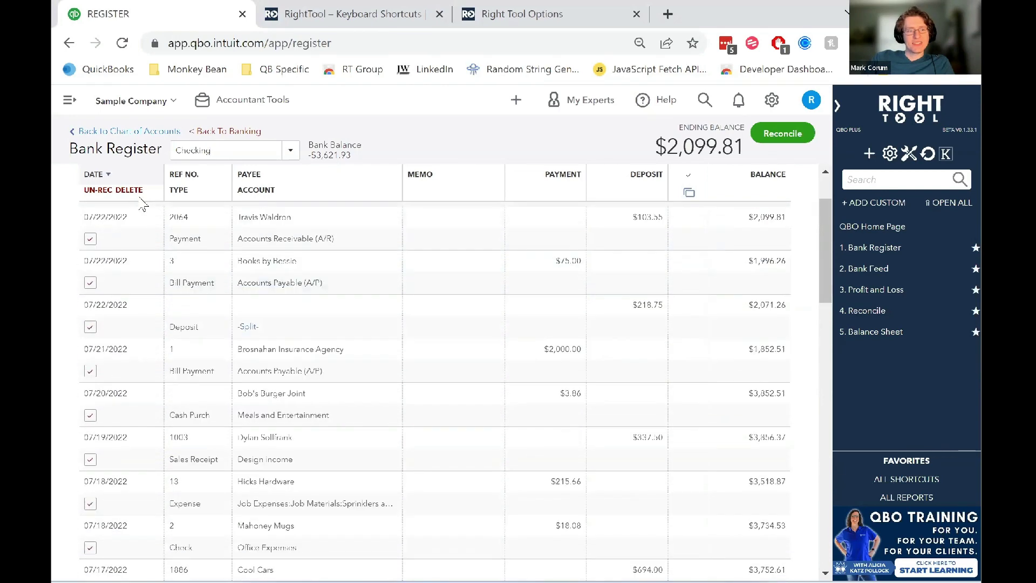
pyautogui.click(125, 190)
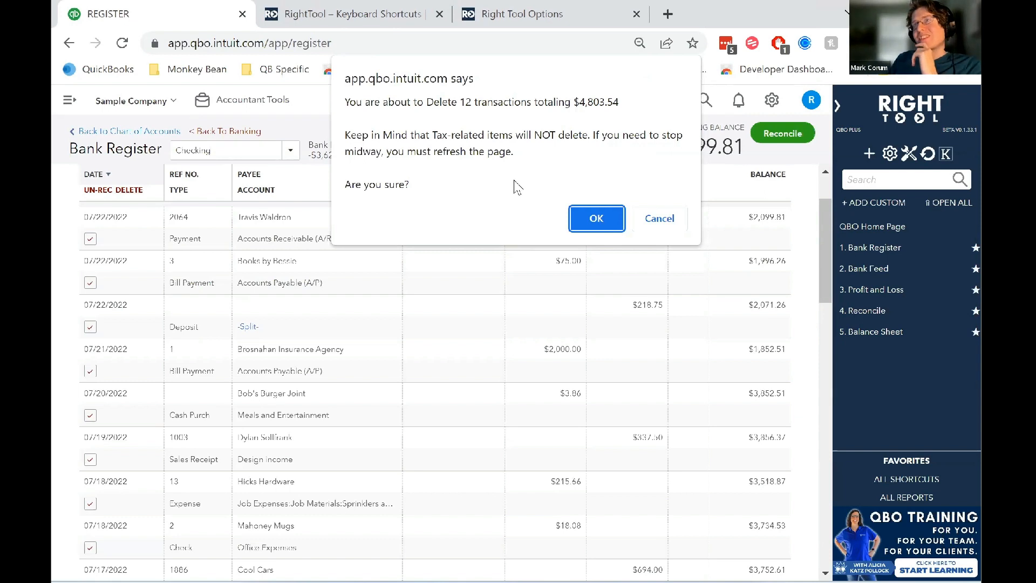
pyautogui.moveTo(486, 172)
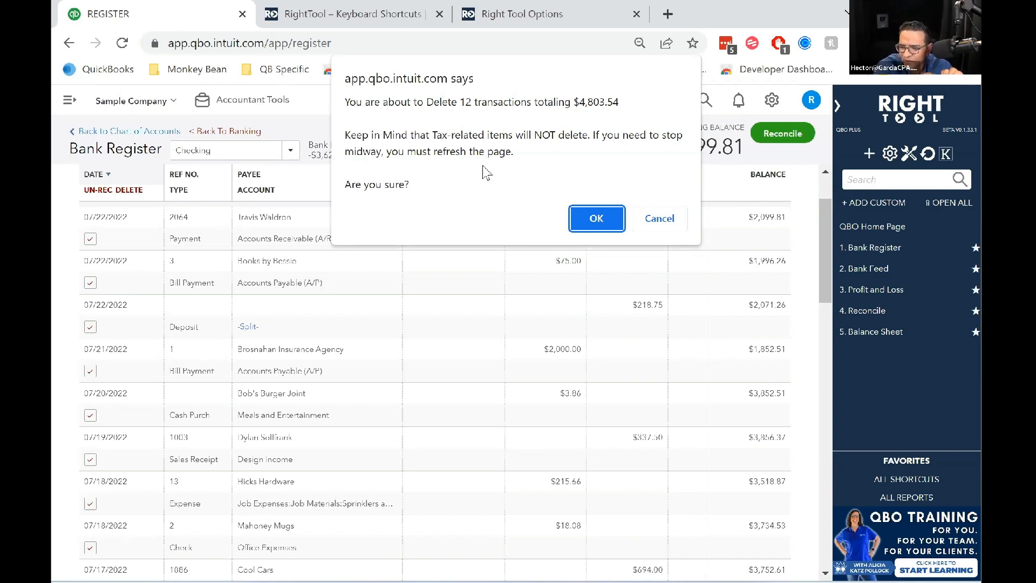
pyautogui.moveTo(536, 270)
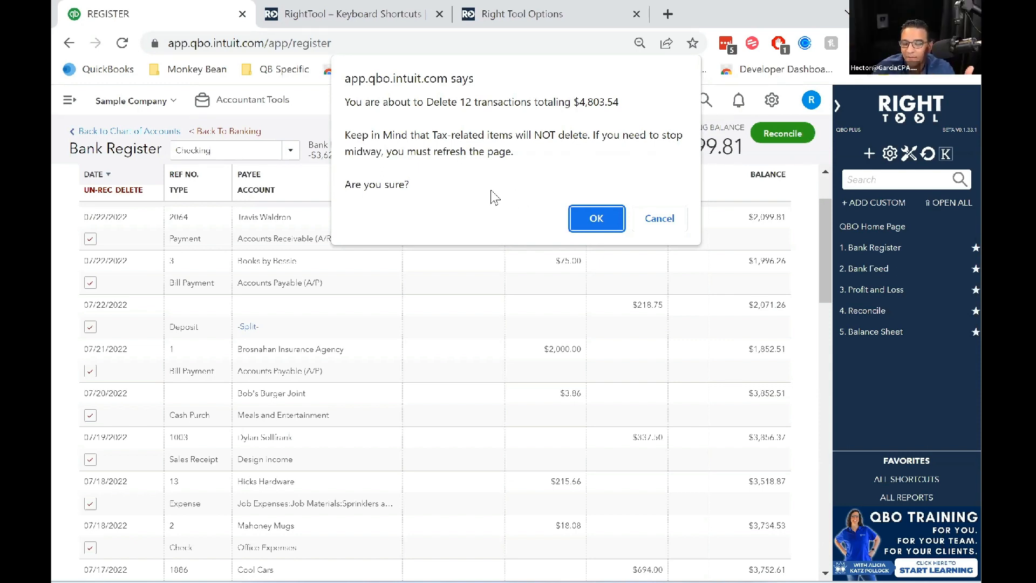
pyautogui.moveTo(511, 201)
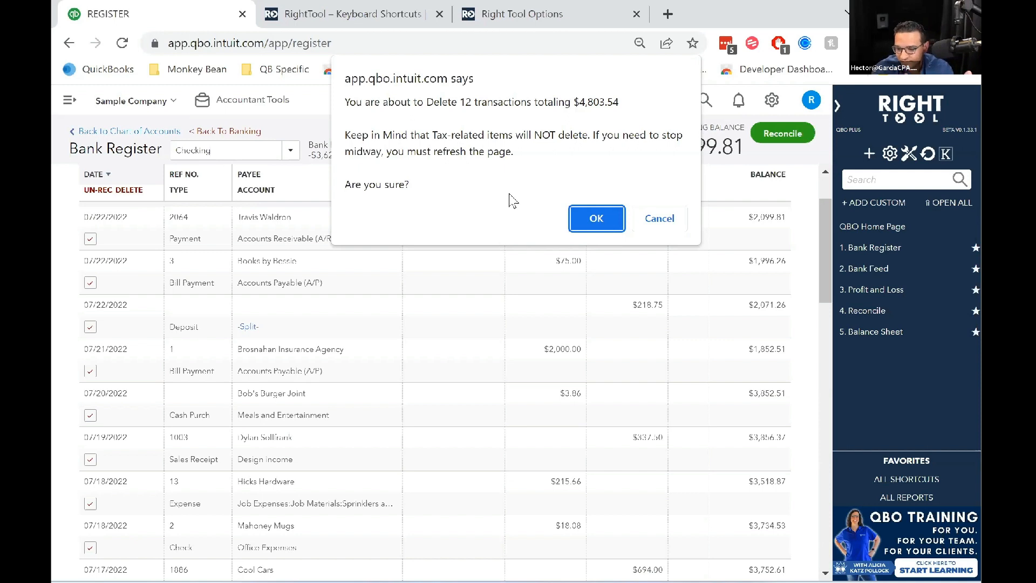
pyautogui.moveTo(522, 179)
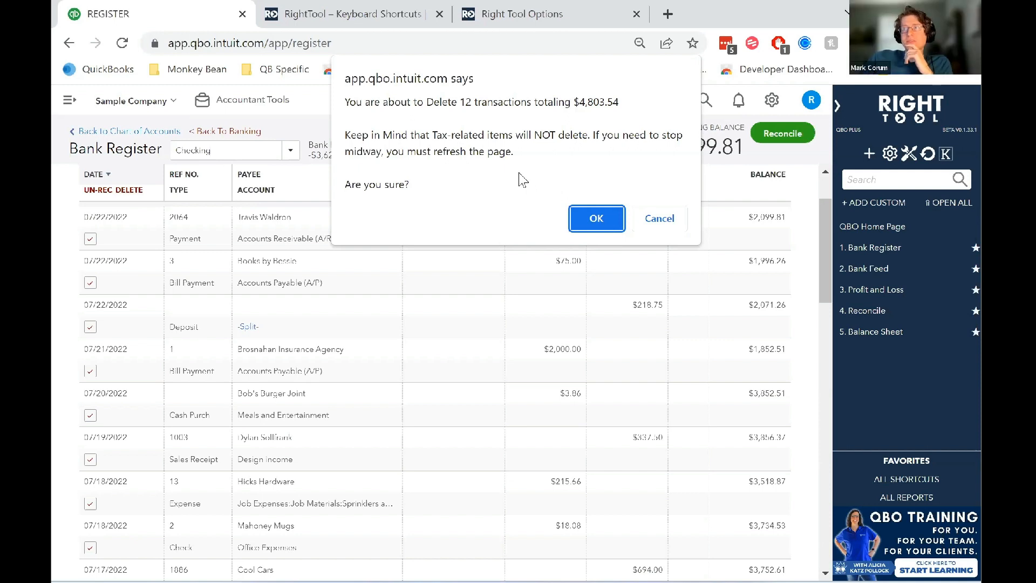